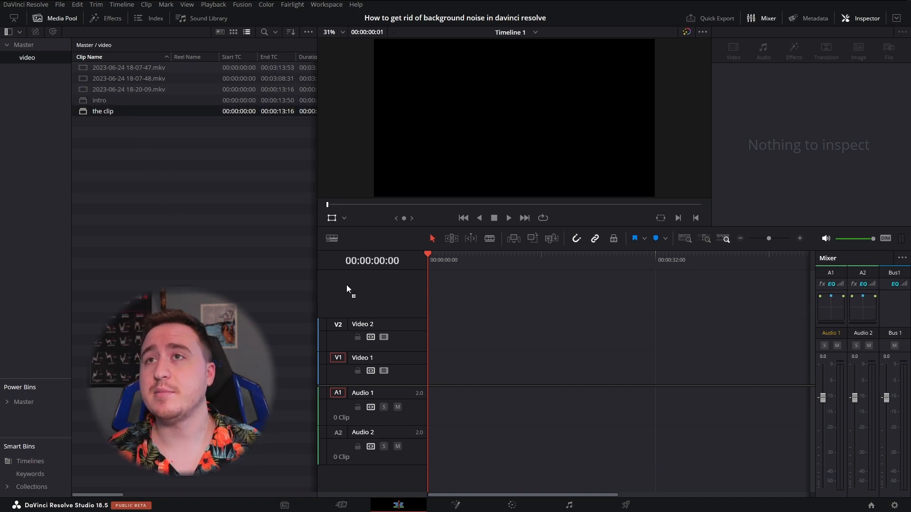
{"action": "left_click_drag", "start_coordinate": [129, 88], "coordinate": [473, 368]}
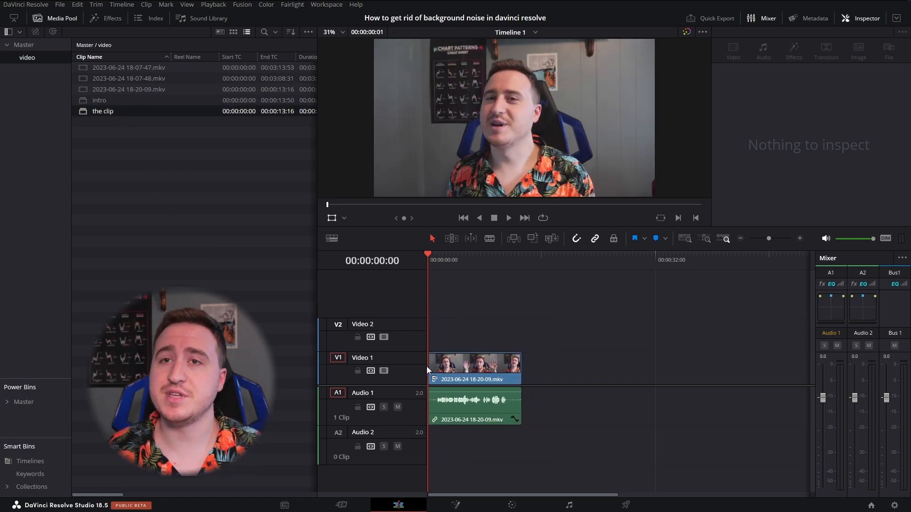
{"action": "left_click", "coordinate": [473, 367]}
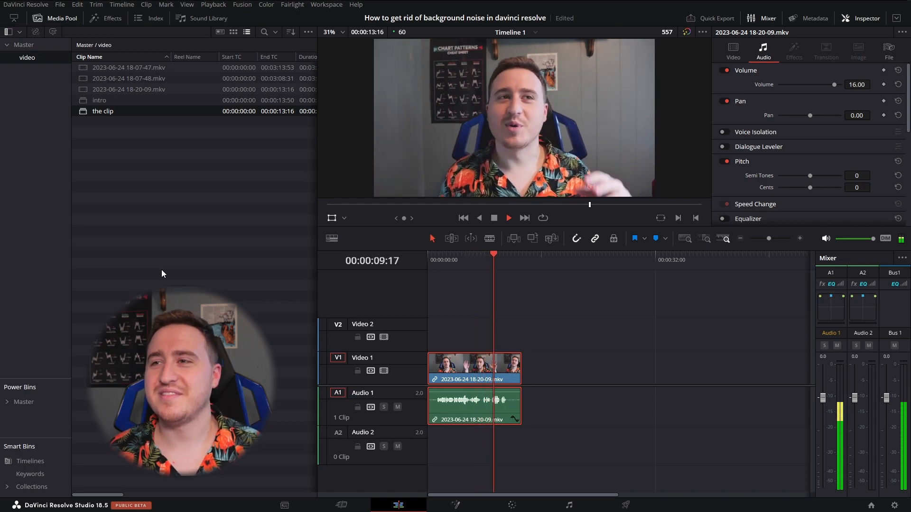
- Stop playback in the viewer so the playhead returns to 00:00:00:00
{"action": "left_click", "coordinate": [507, 218]}
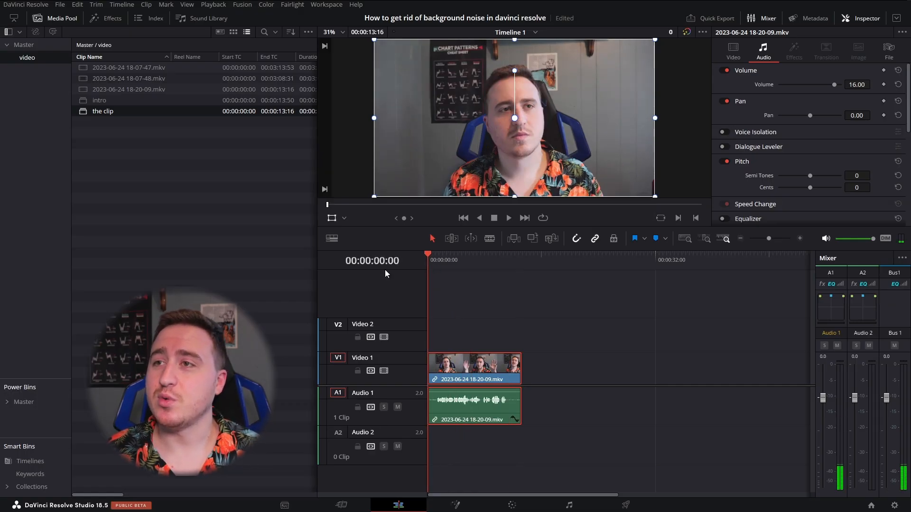
{"action": "left_click", "coordinate": [473, 365]}
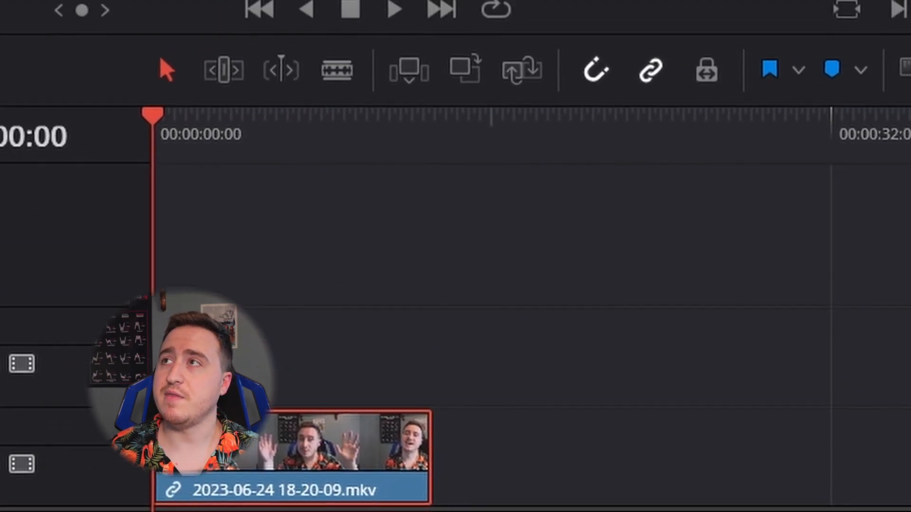
{"action": "left_click", "coordinate": [804, 12]}
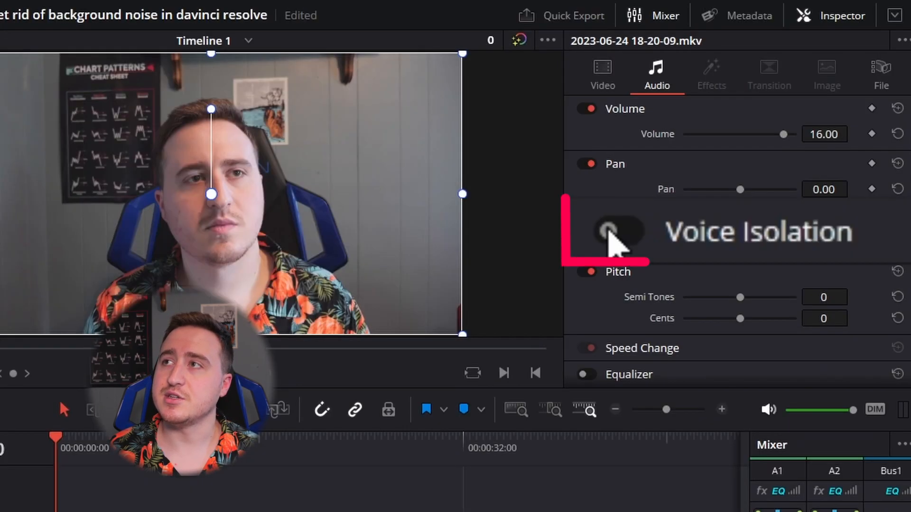
{"action": "left_click", "coordinate": [618, 230]}
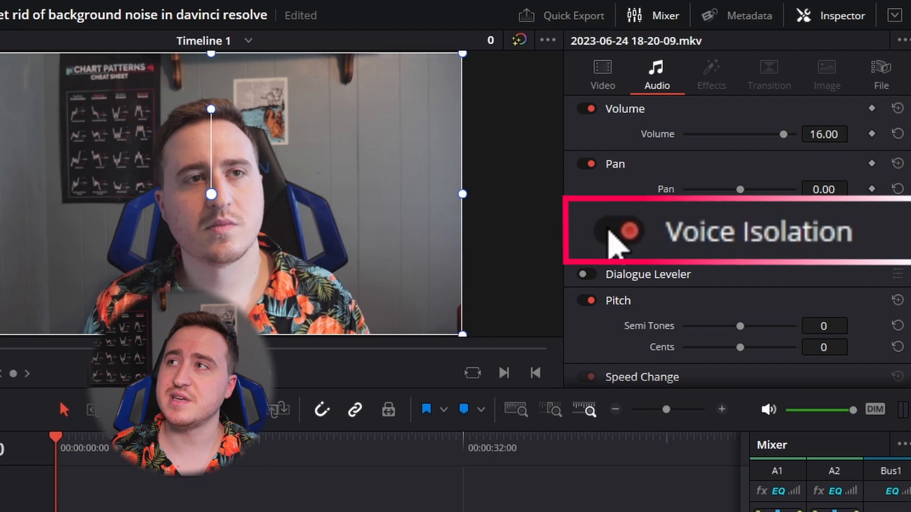
{"action": "left_click", "coordinate": [612, 230]}
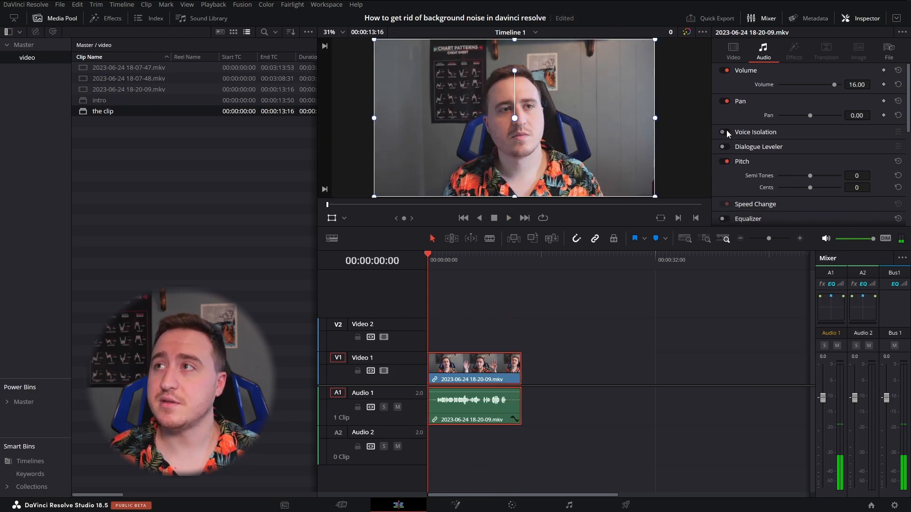
- Play the clip and switch on Voice Isolation at amount 100 in the Inspector
{"action": "left_click", "coordinate": [507, 218]}
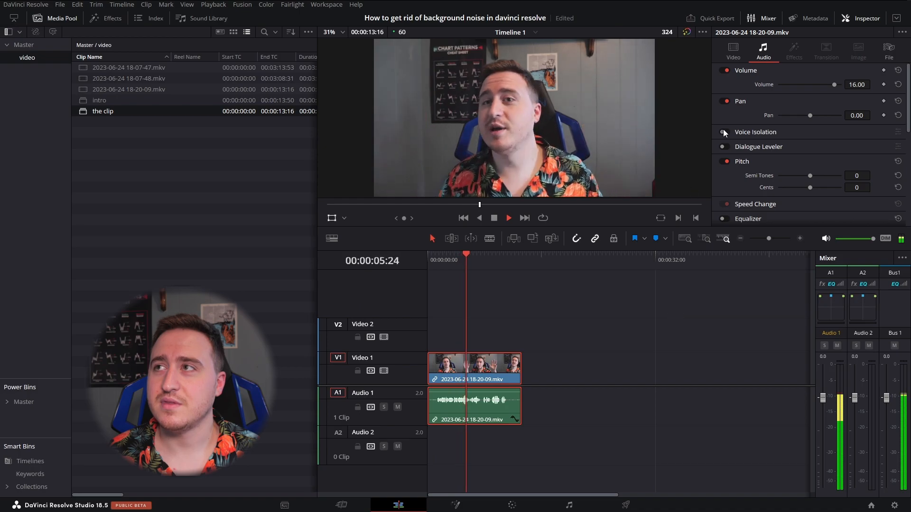
{"action": "left_click", "coordinate": [724, 132]}
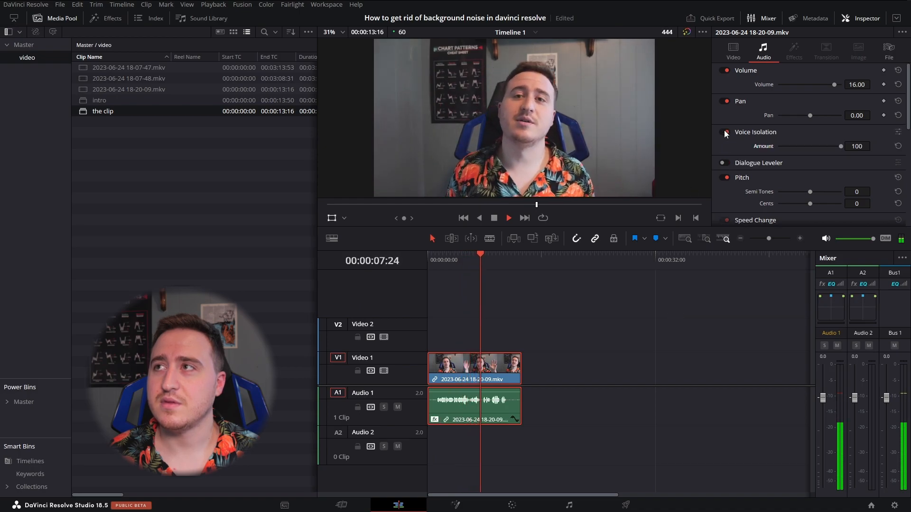
{"action": "left_click", "coordinate": [507, 217]}
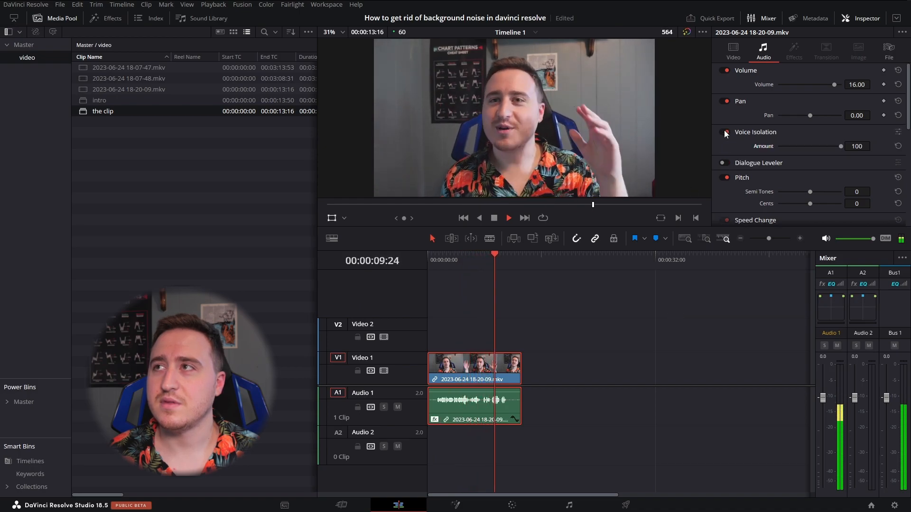